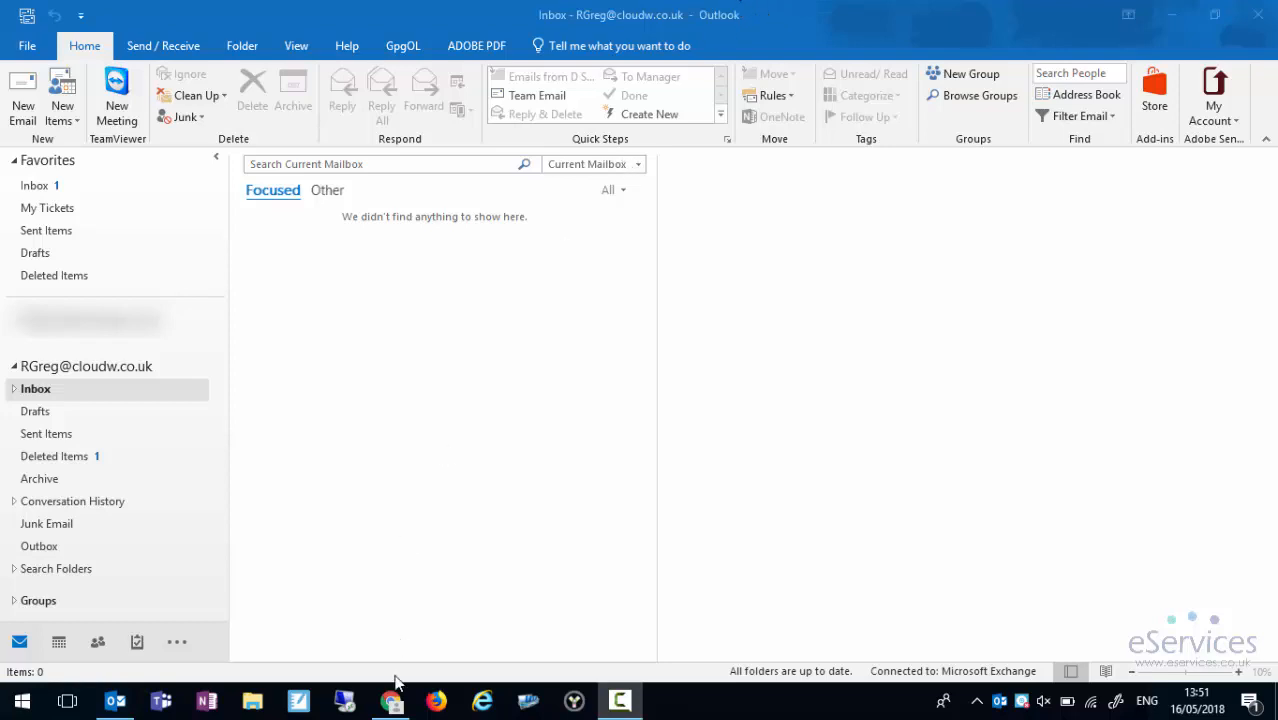
View the Focused and Other tabs in Outlook on the web, then switch to desktop Outlook
left_click(390, 700)
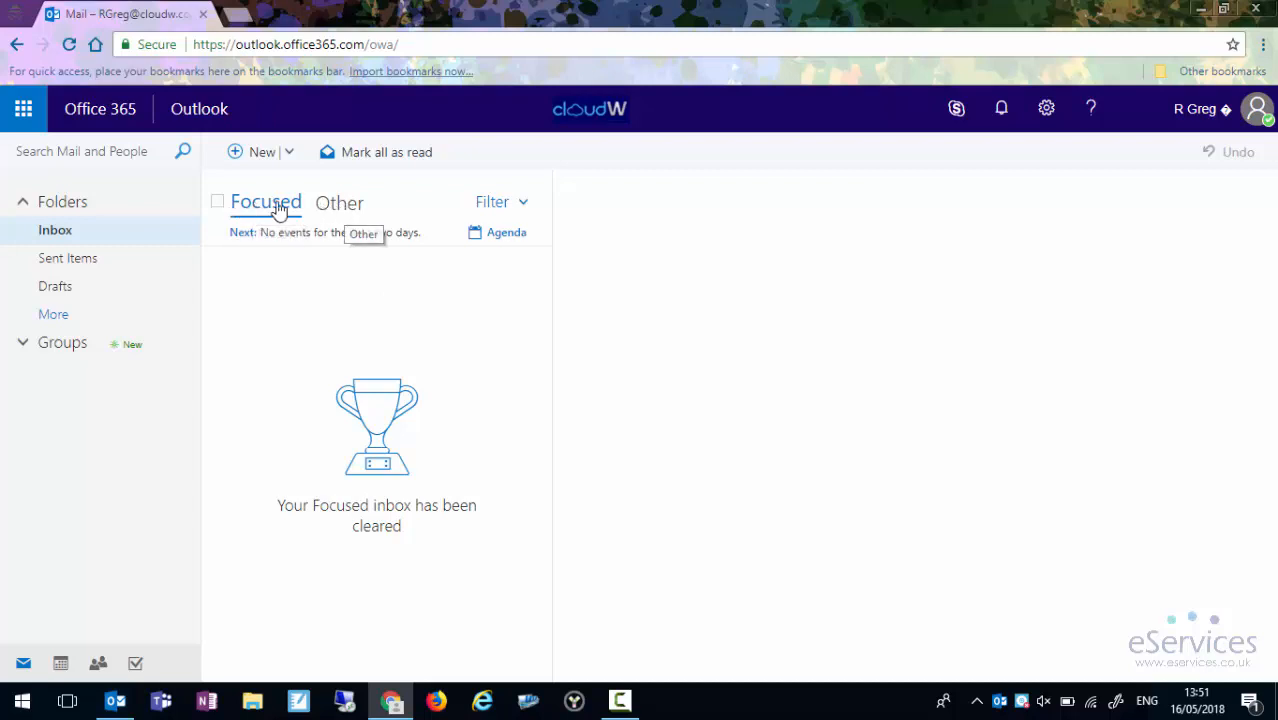
mouse_move(333, 263)
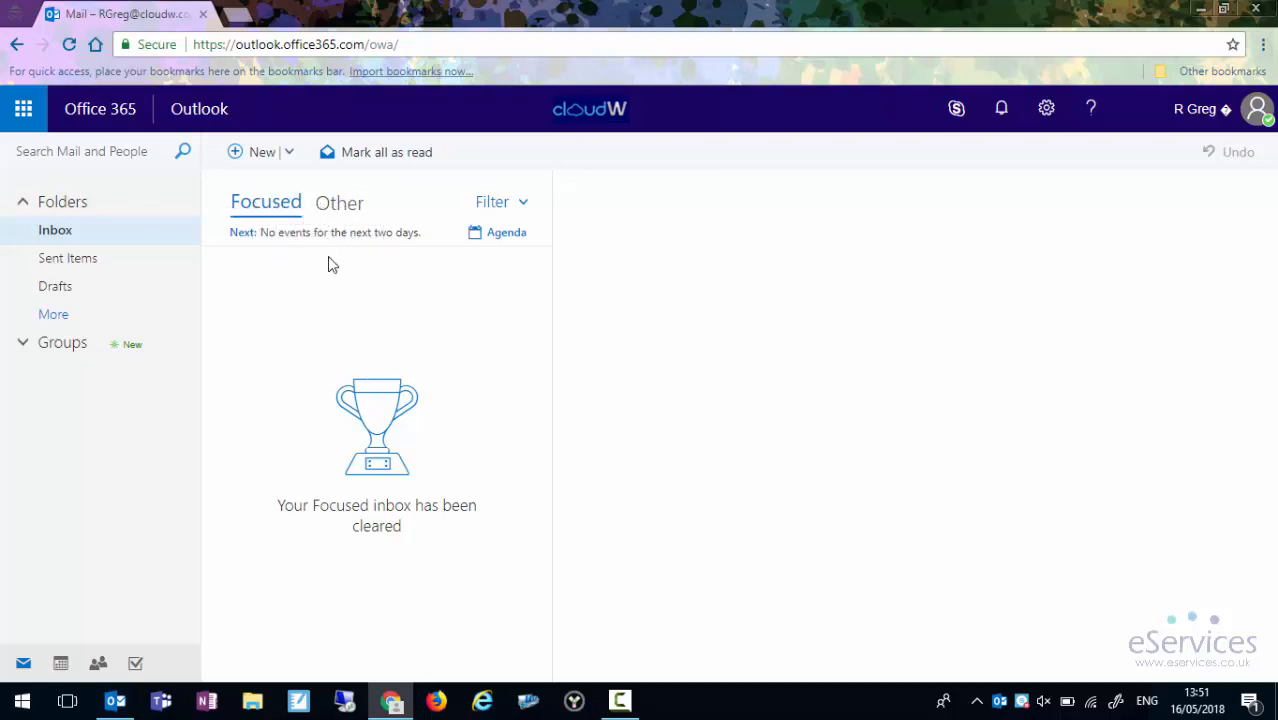
mouse_move(80, 245)
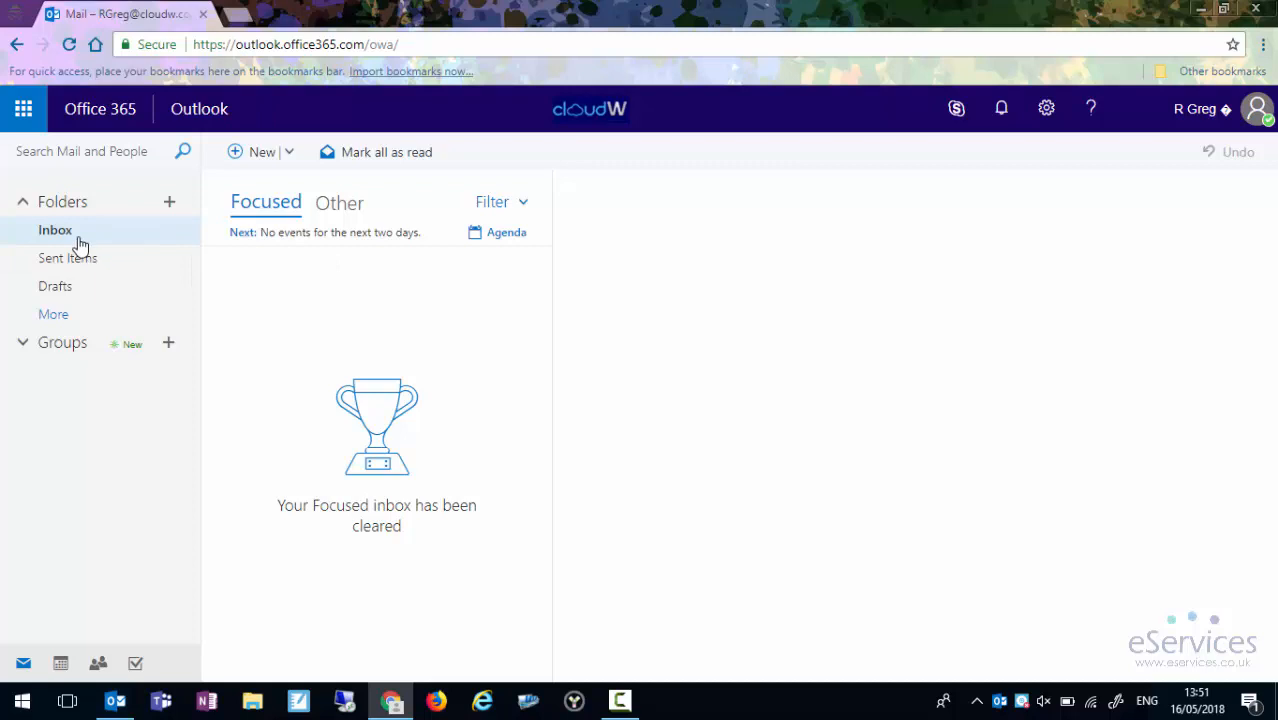
mouse_move(266, 210)
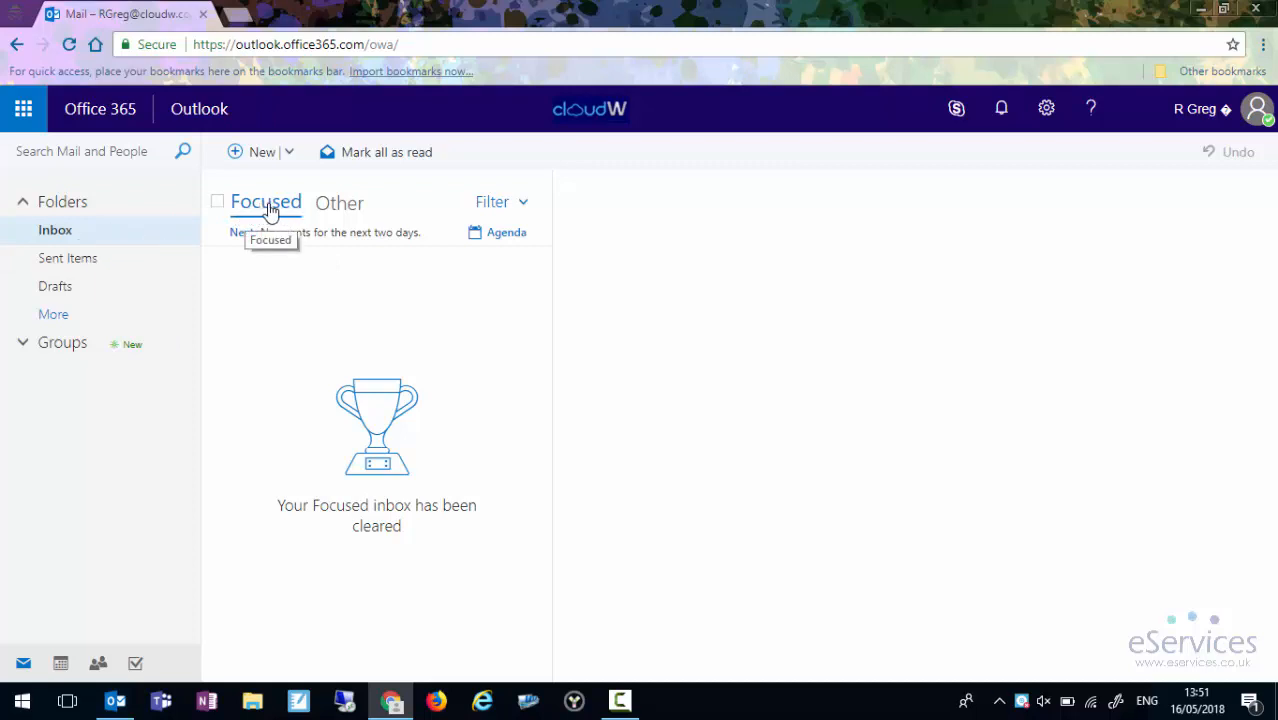
mouse_move(262, 215)
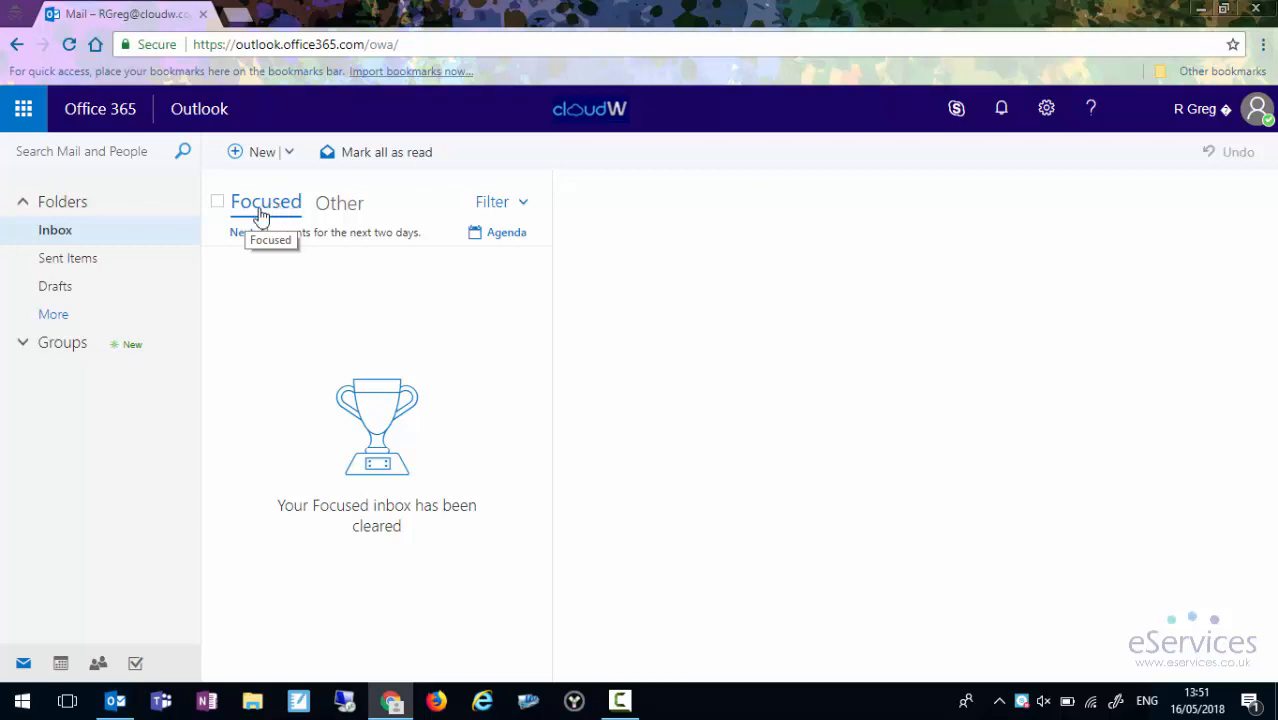
mouse_move(183, 232)
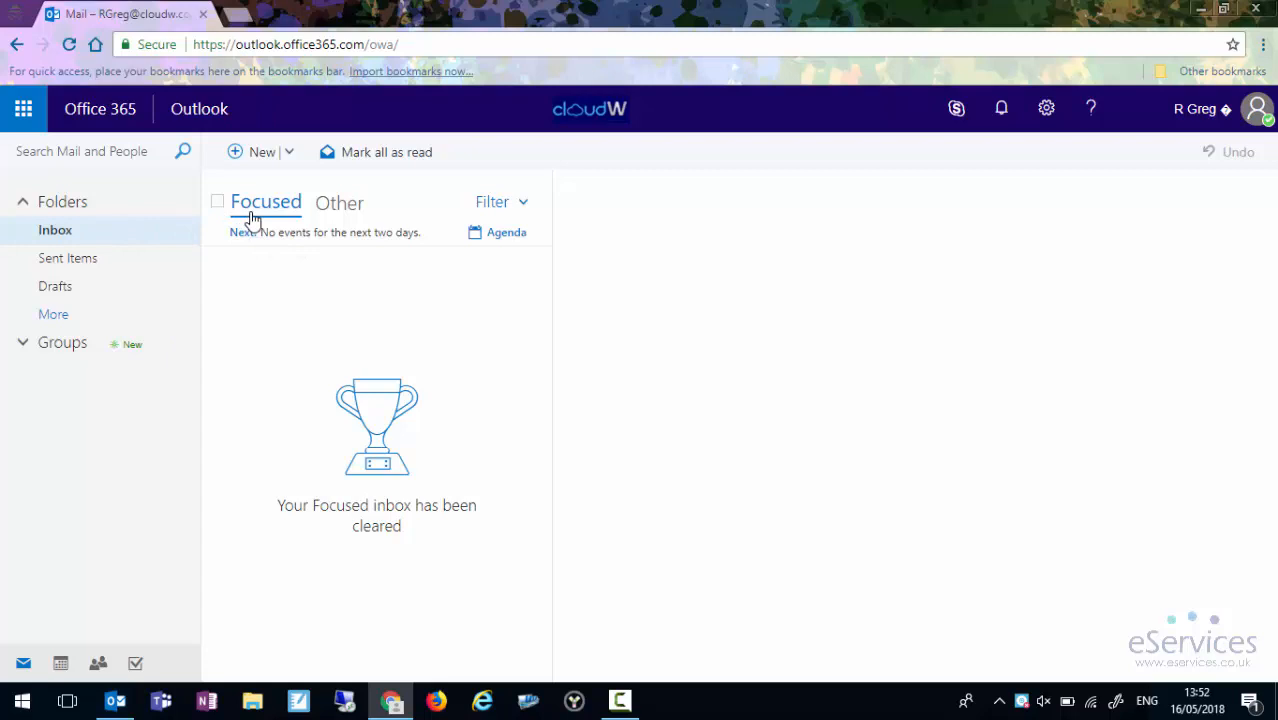
mouse_move(339, 210)
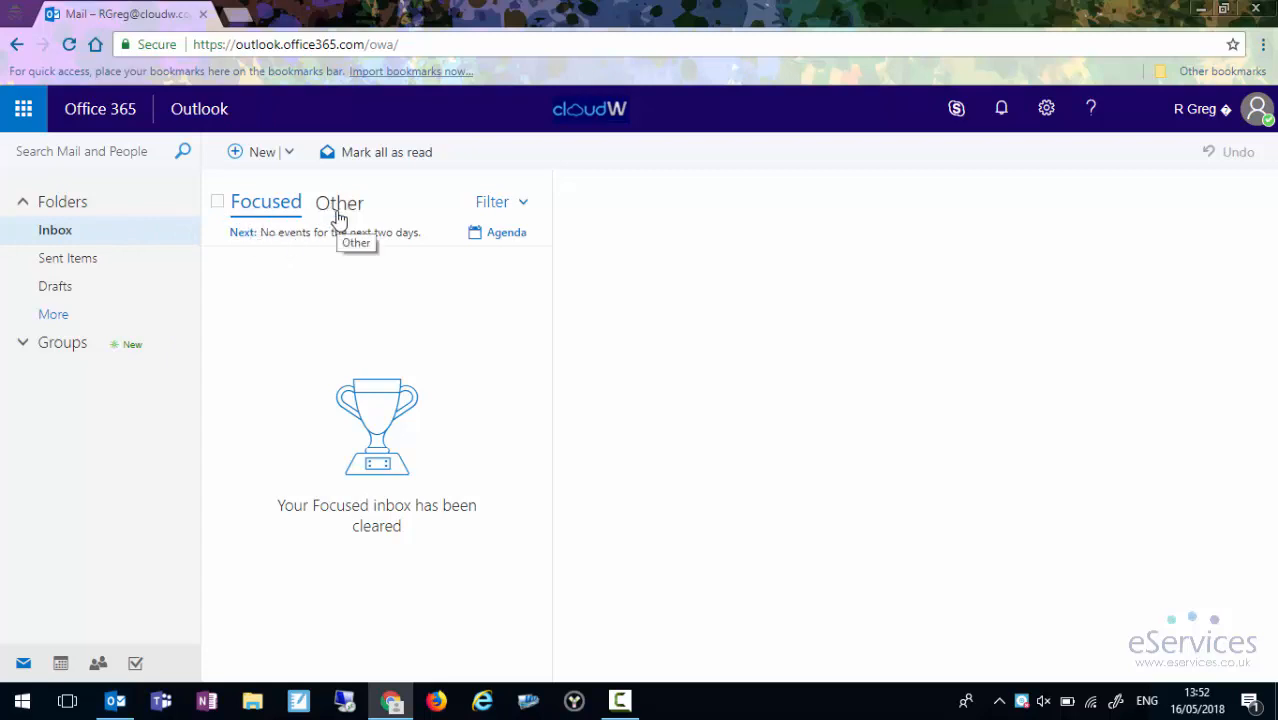
mouse_move(350, 210)
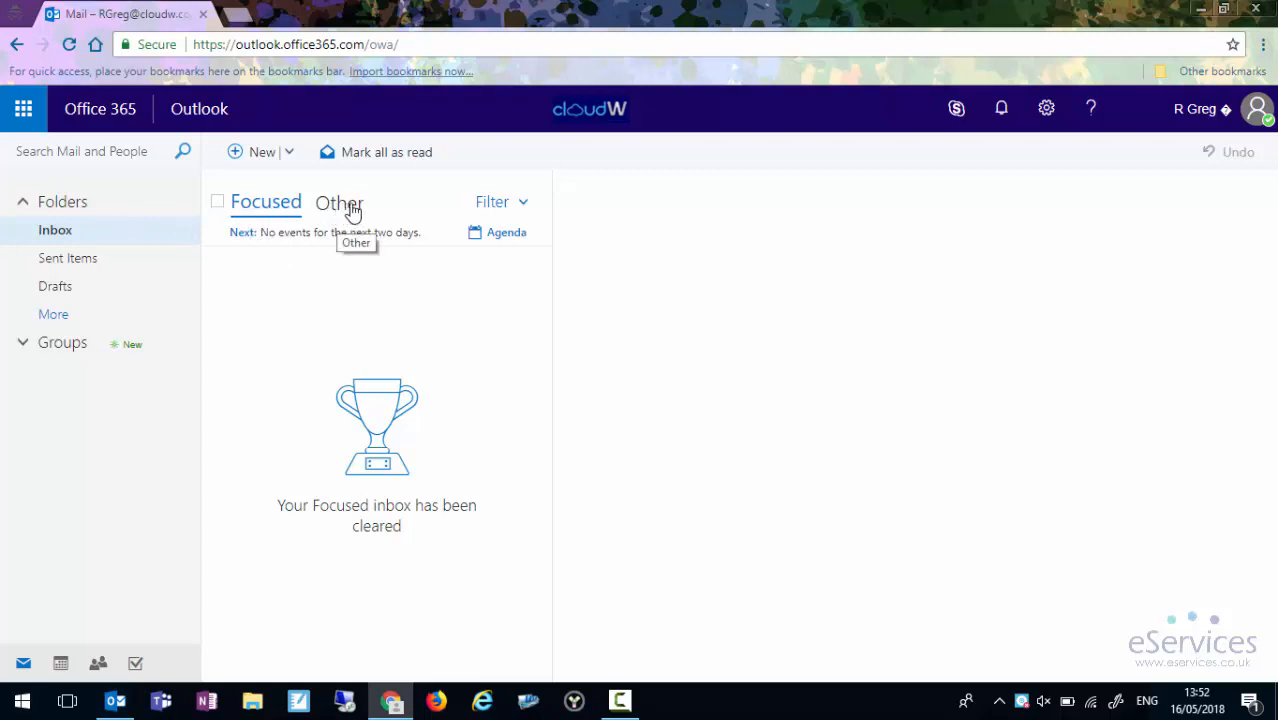
mouse_move(327, 222)
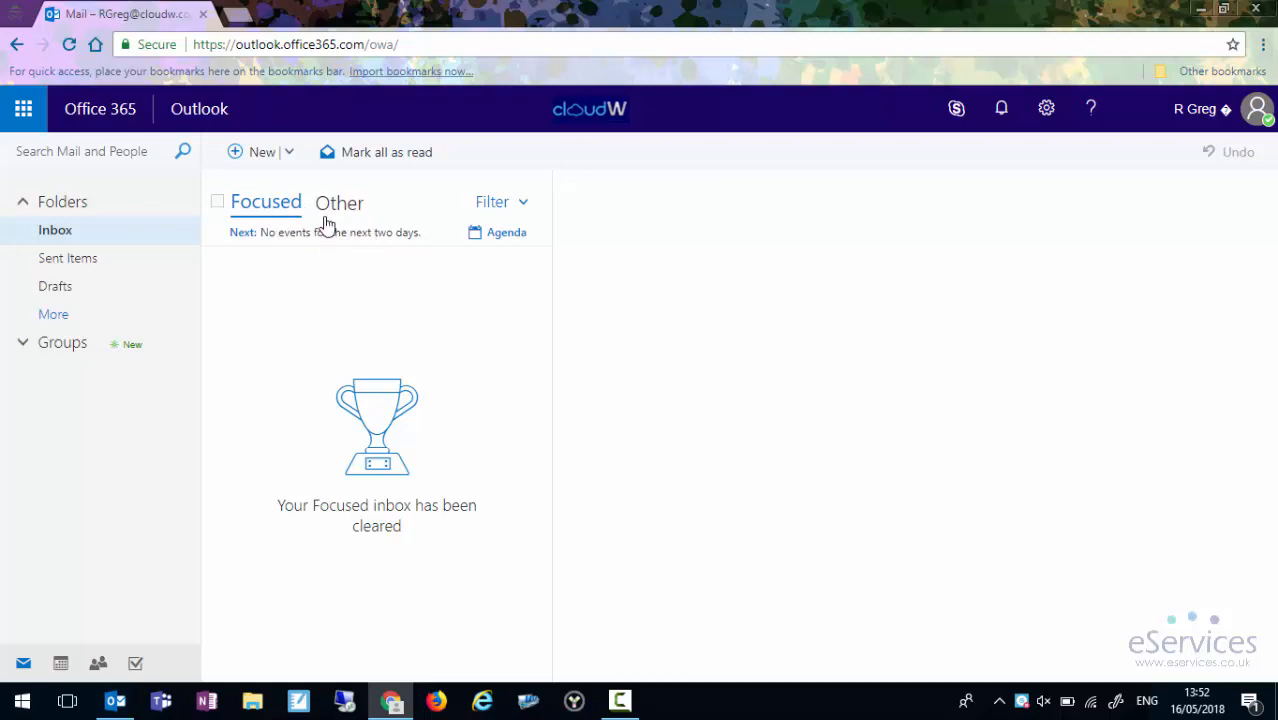
mouse_move(252, 369)
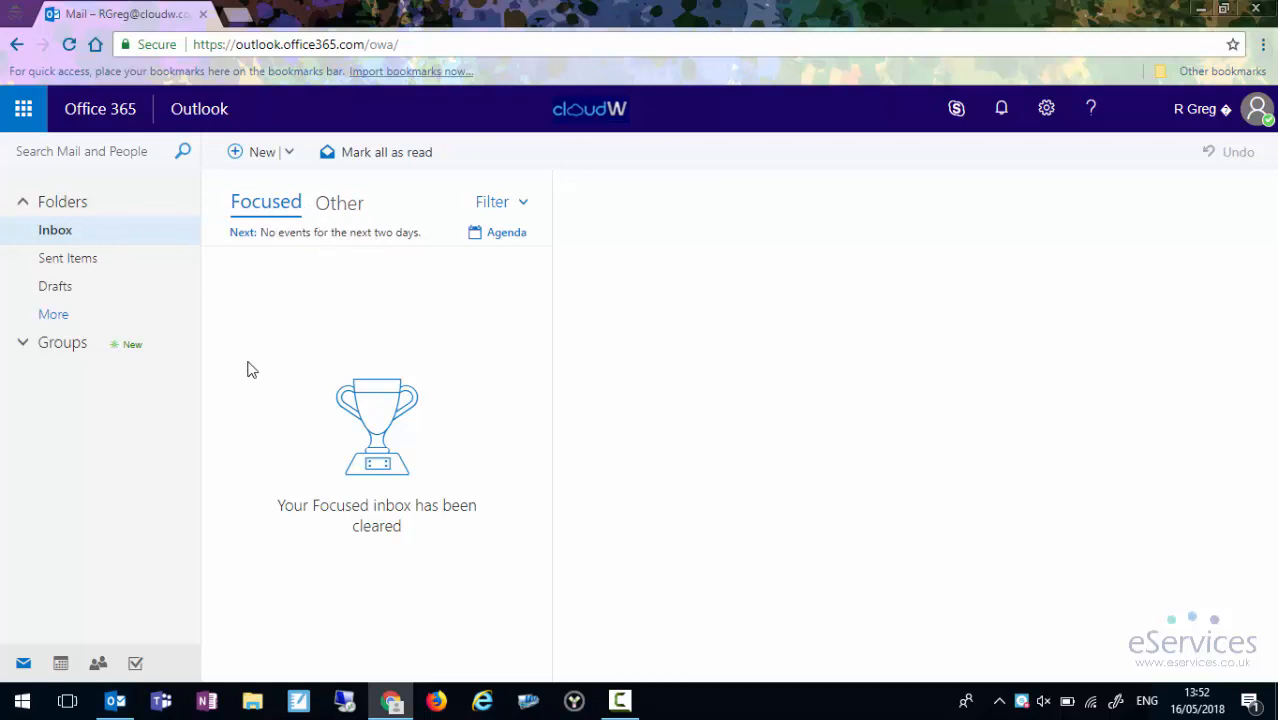
mouse_move(191, 556)
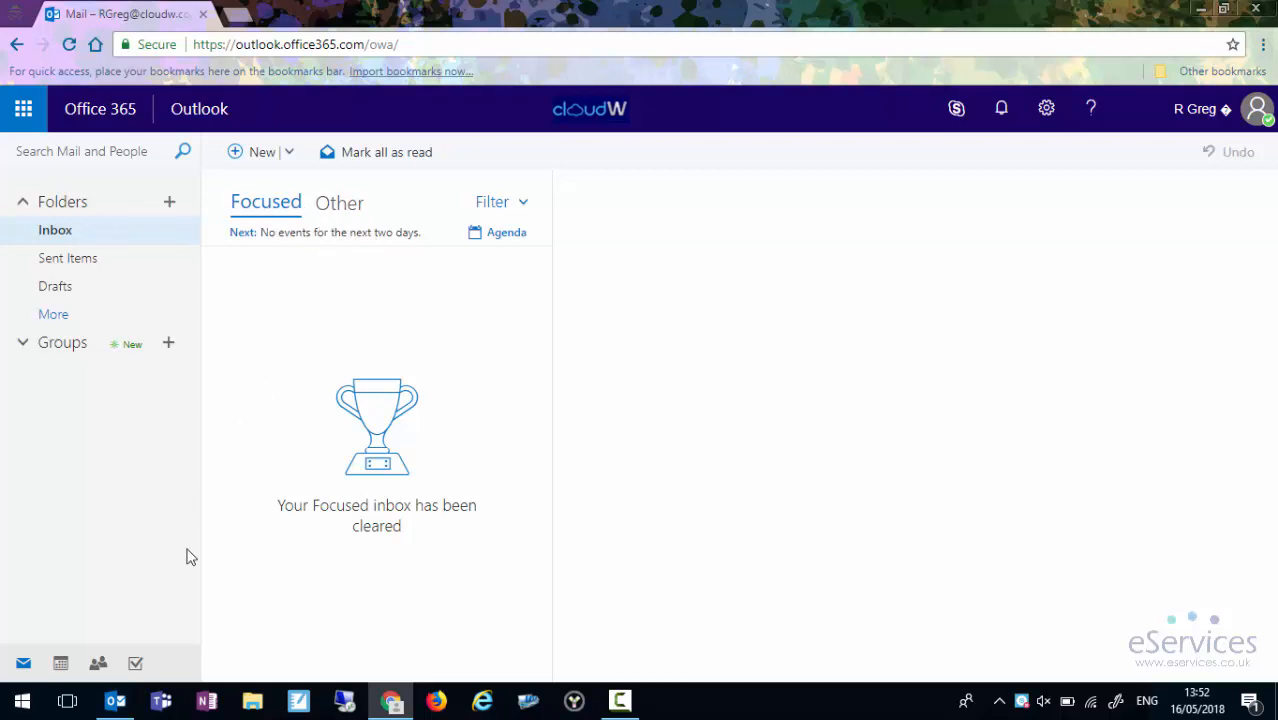
left_click(114, 700)
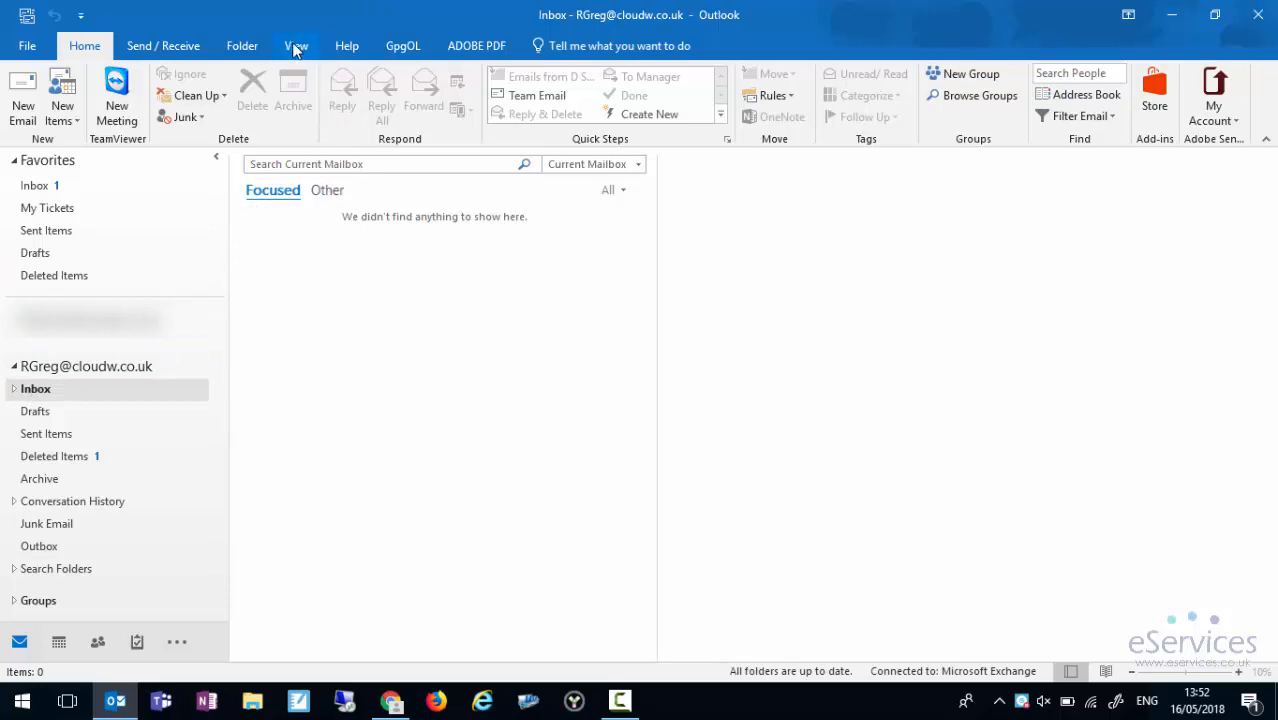
Toggle Show Focused Inbox off and back on in desktop Outlook, then return to the browser
left_click(296, 45)
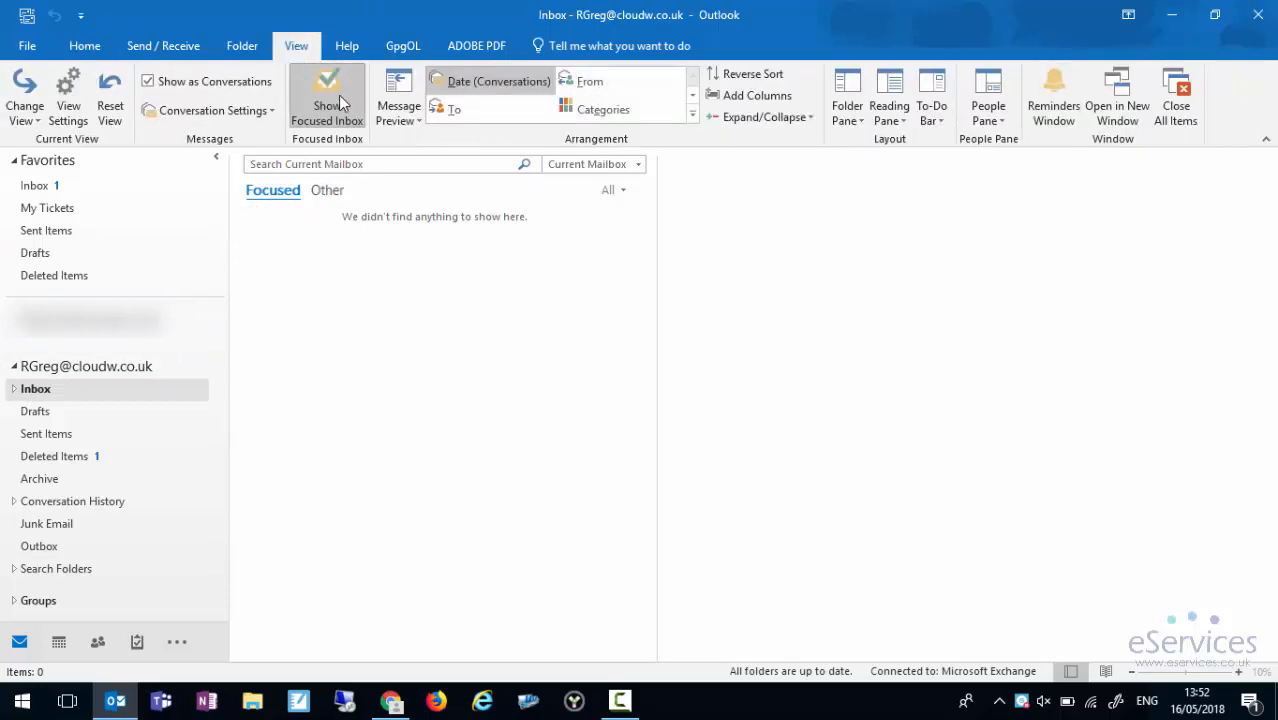
mouse_move(327, 100)
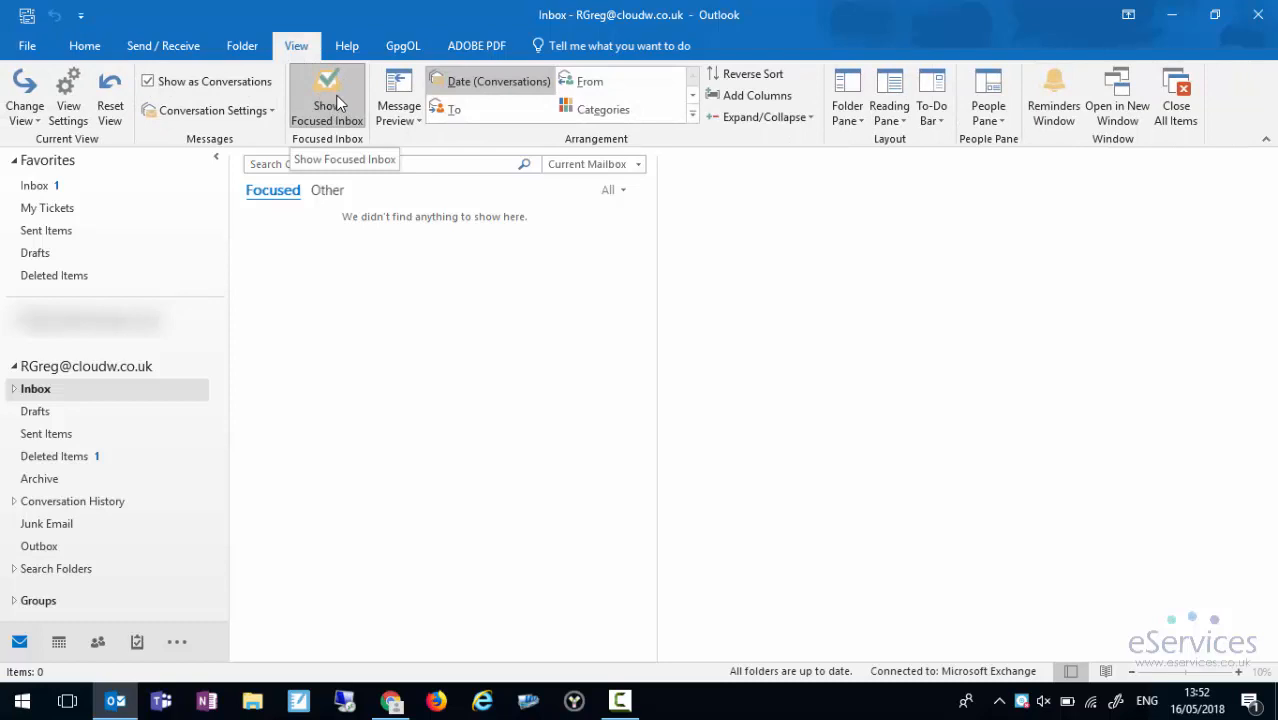
left_click(327, 95)
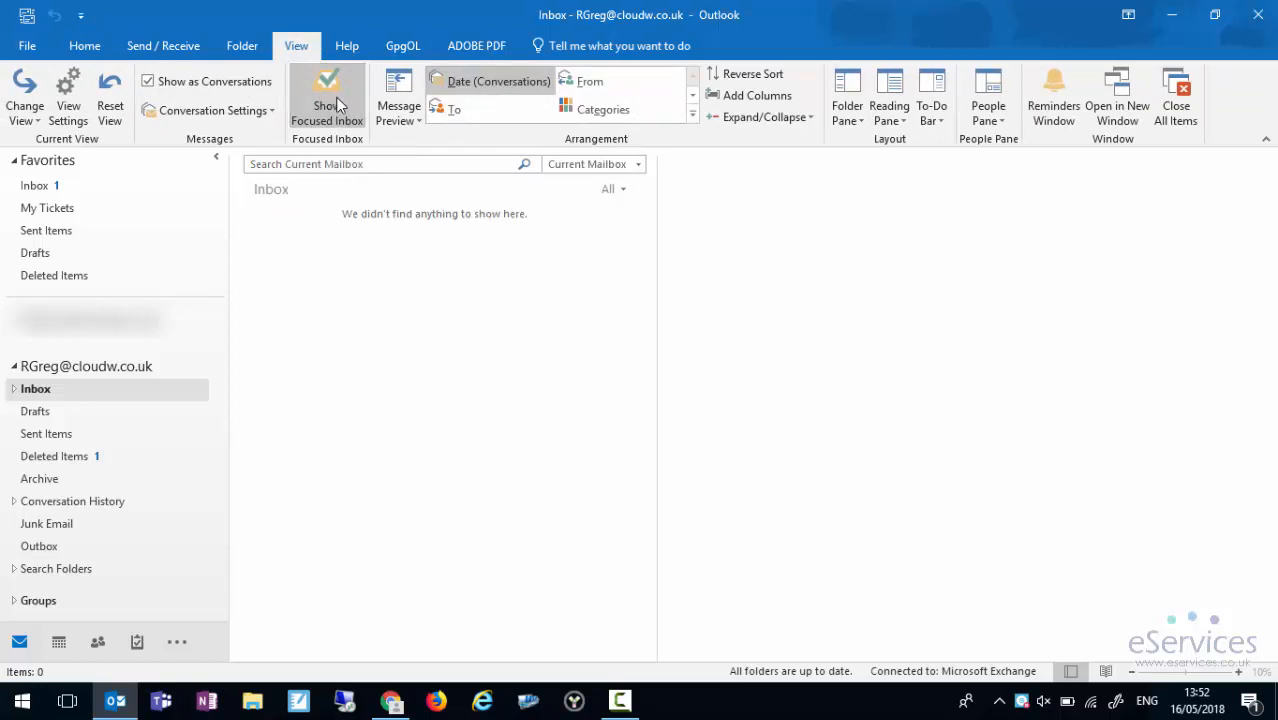
mouse_move(289, 195)
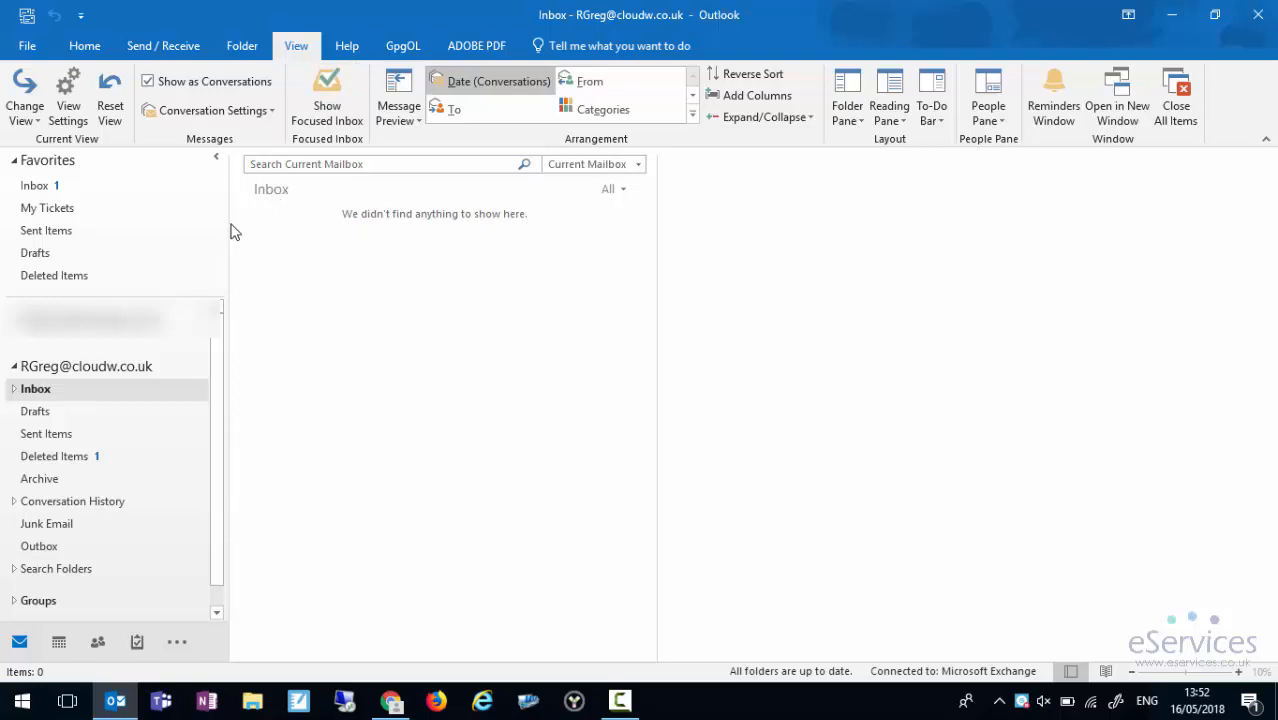
left_click(326, 95)
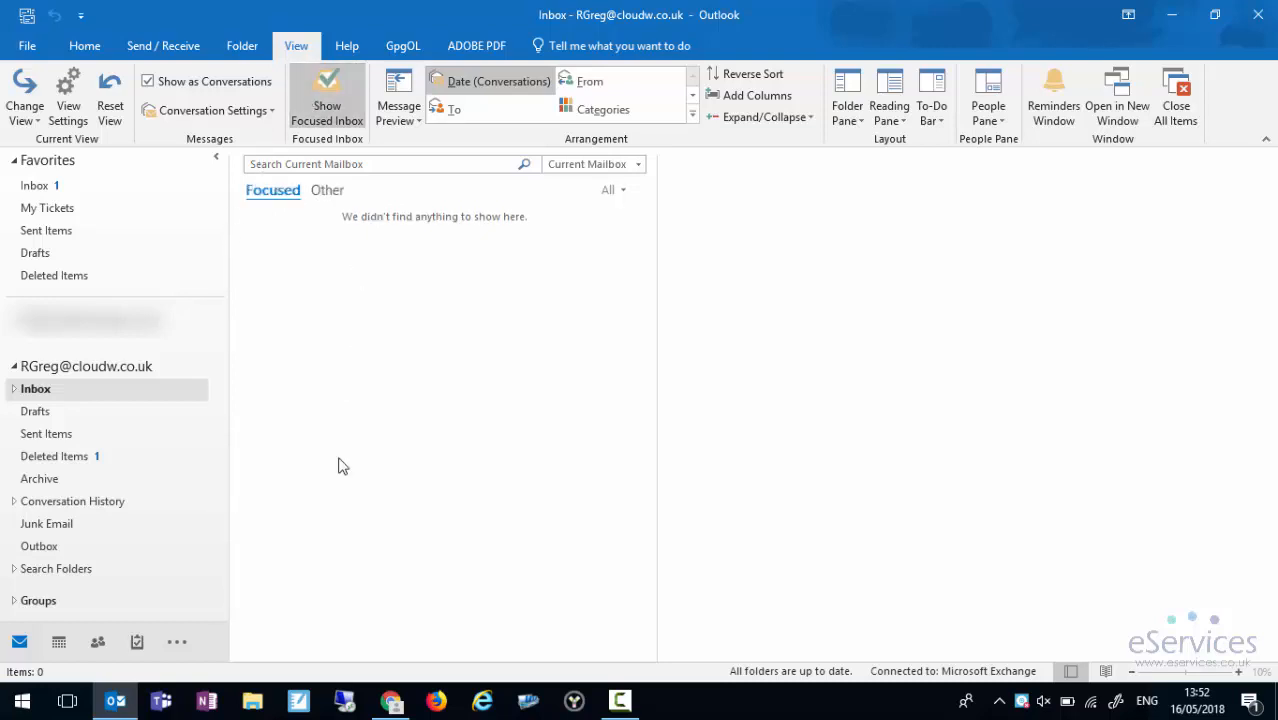
left_click(390, 700)
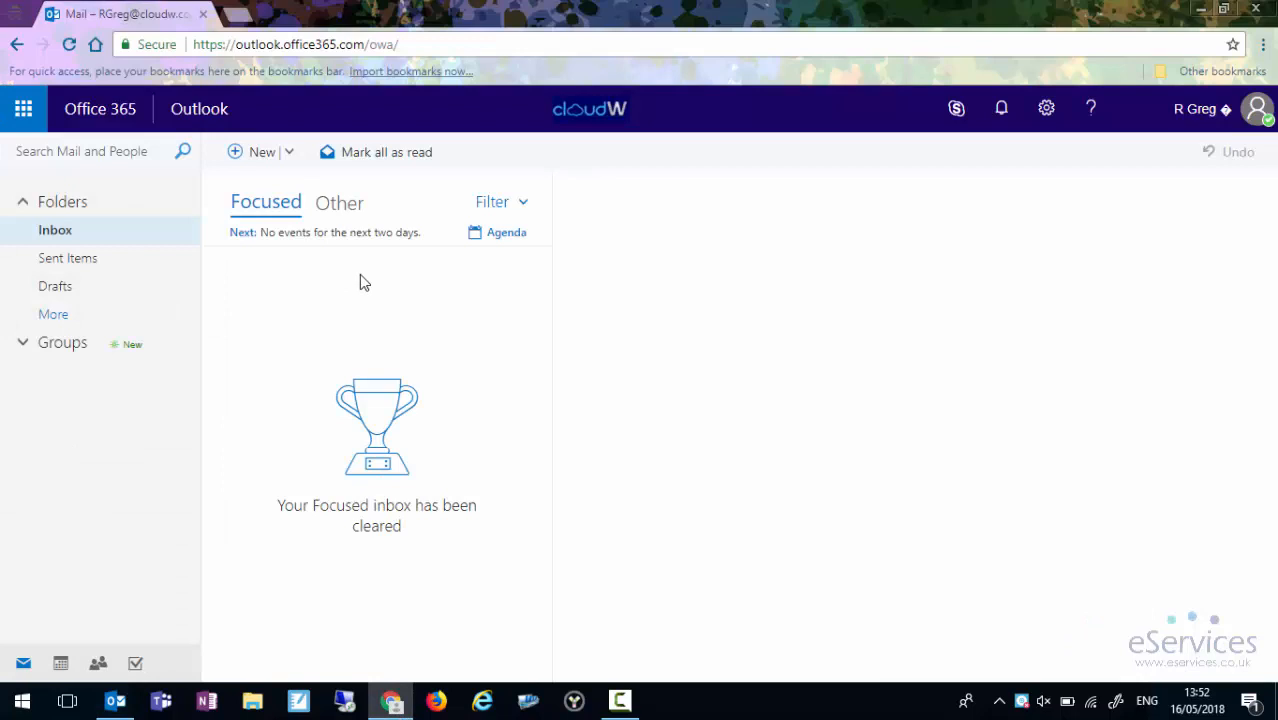
mouse_move(405, 270)
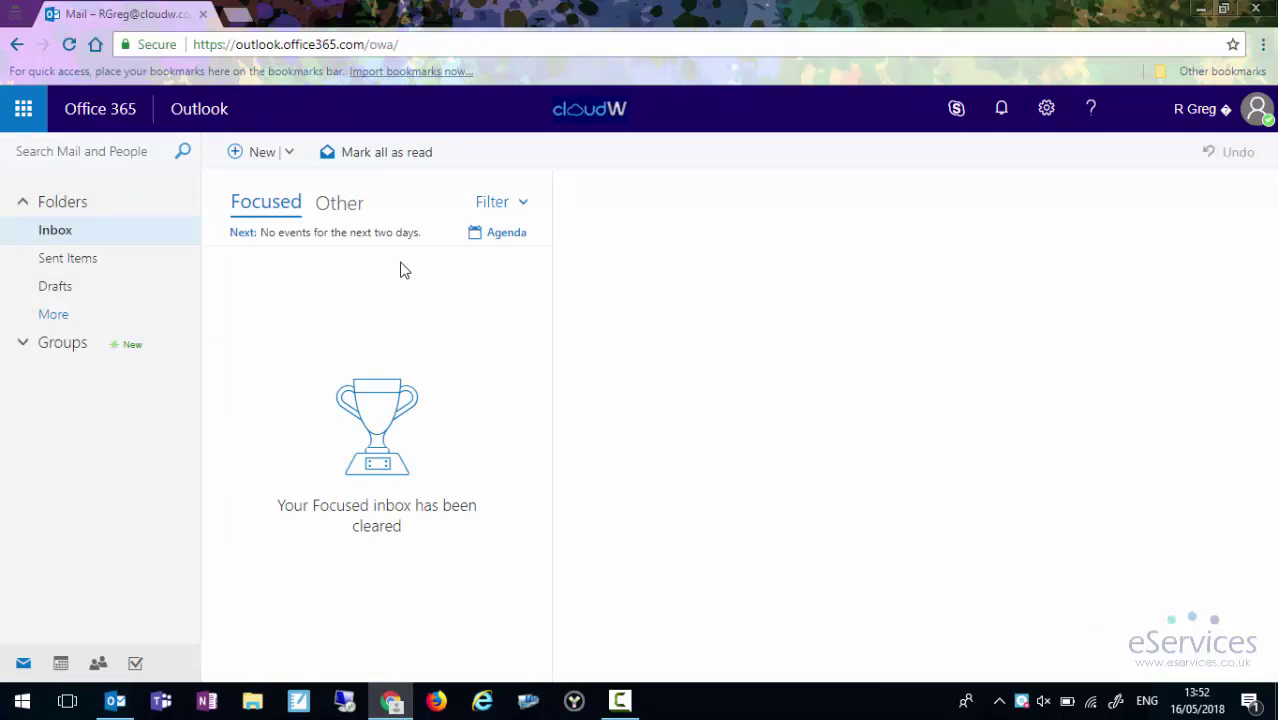
mouse_move(592, 240)
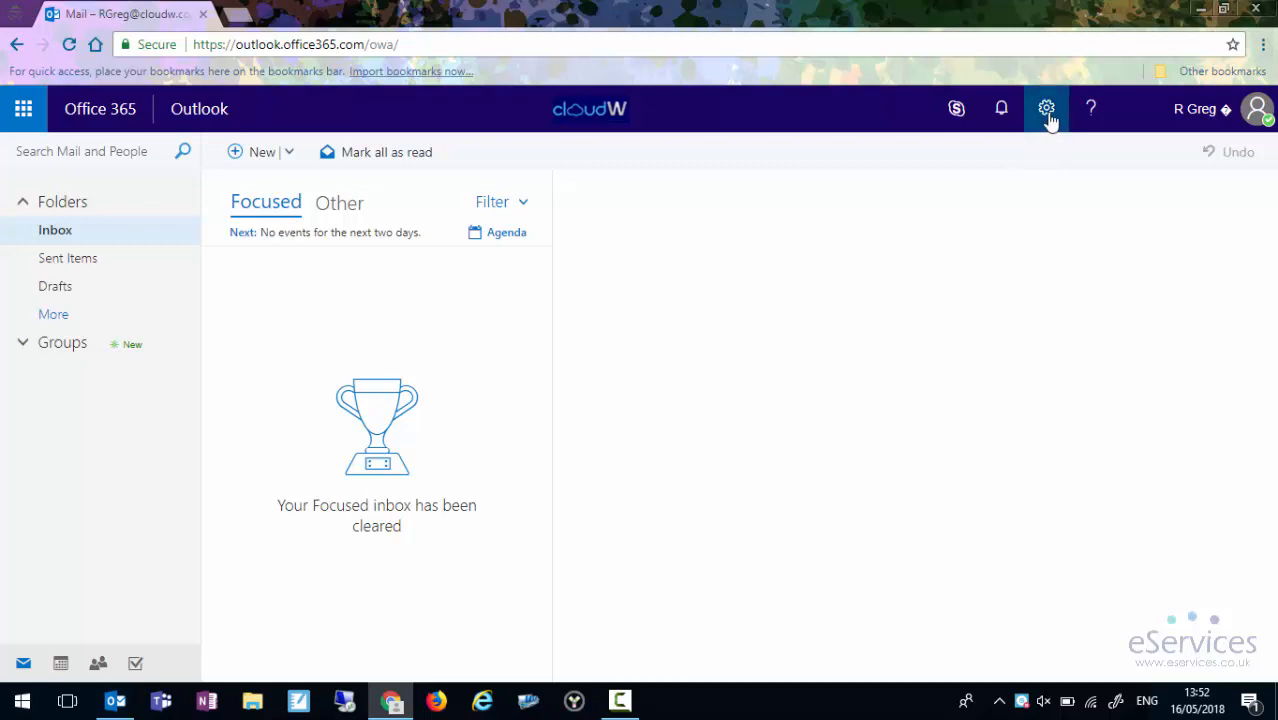
Open Mail under Your app settings from the web Settings pane
left_click(1046, 108)
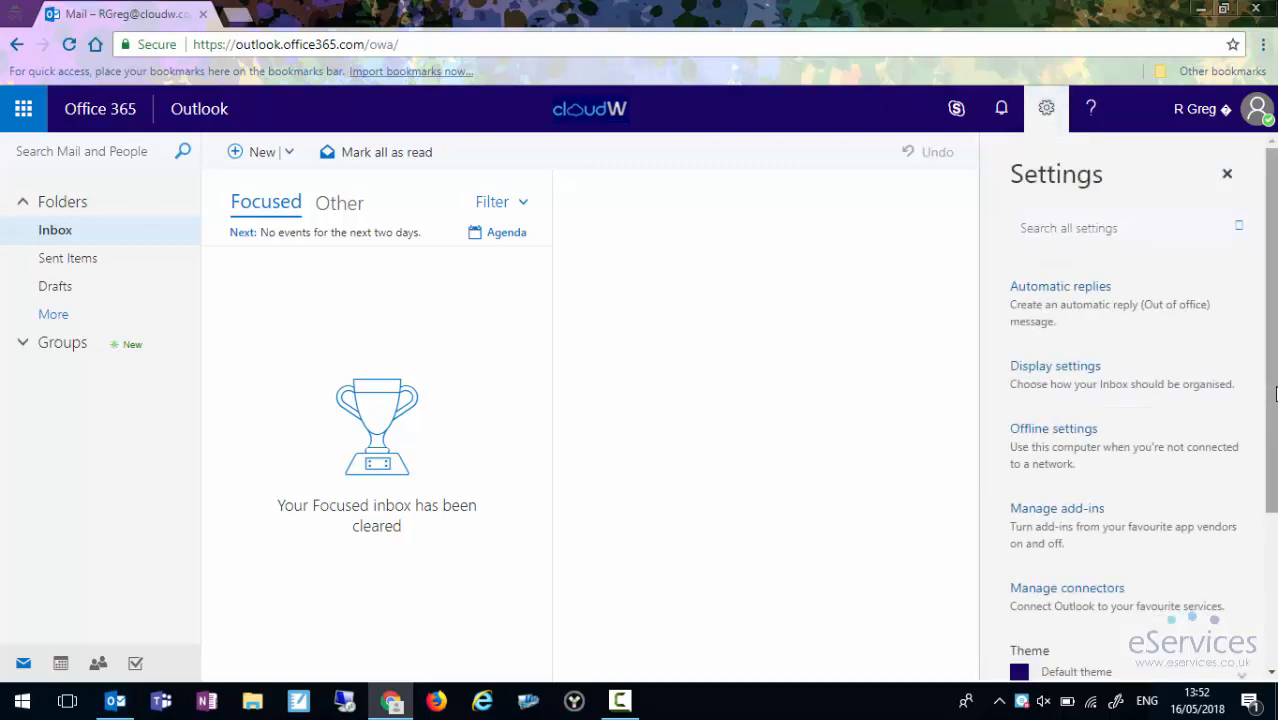
scroll("down", 3)
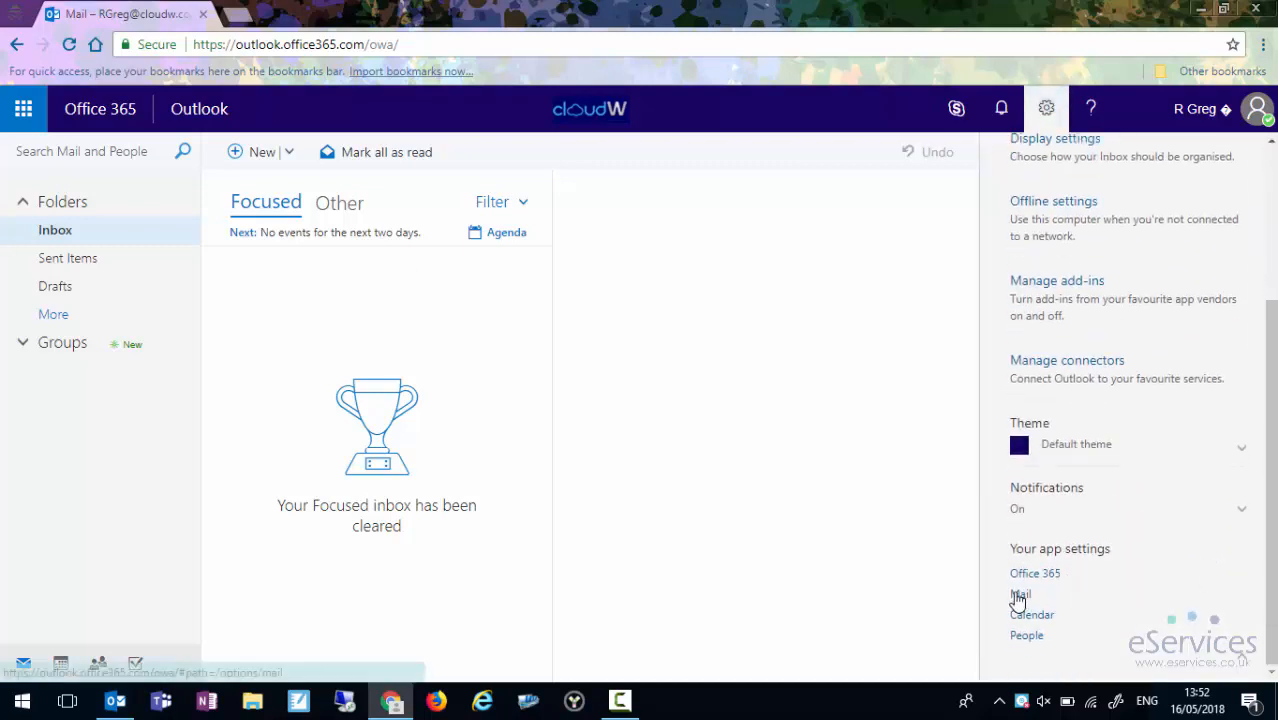
left_click(1020, 593)
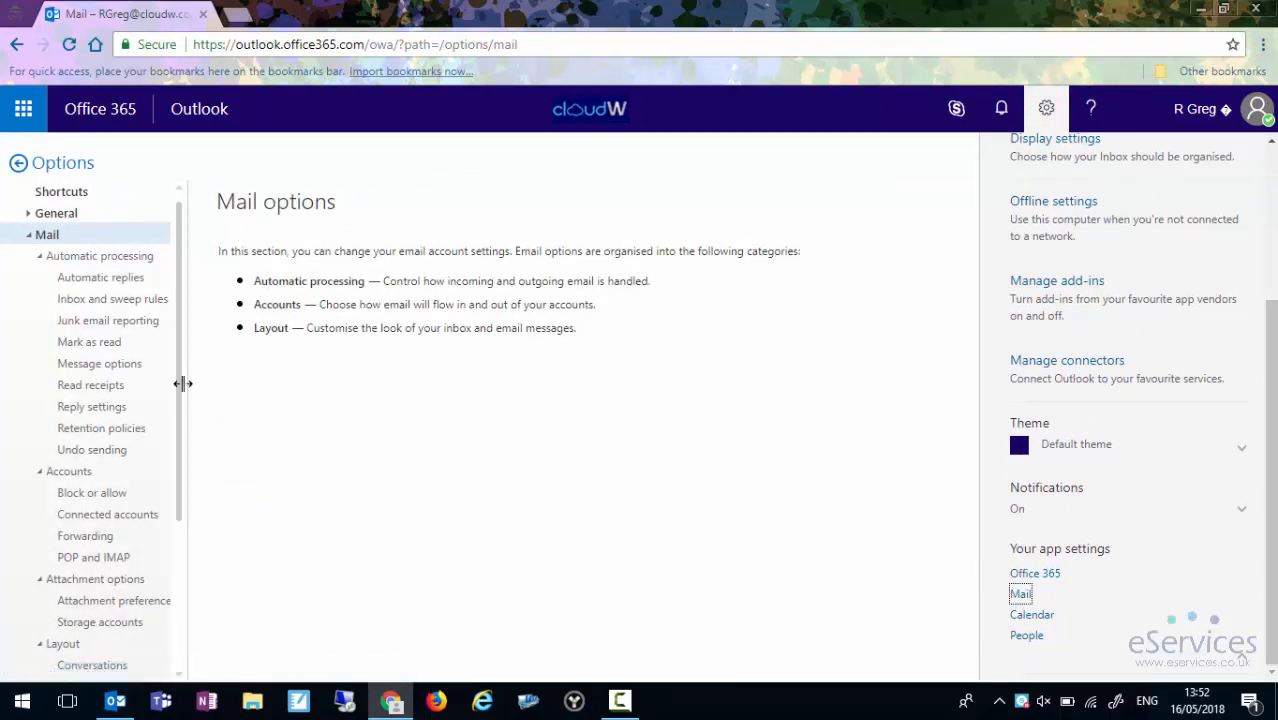
Set Layout > Focused inbox to 'Don't sort messages', save, and return to the mailbox
scroll("down", 3)
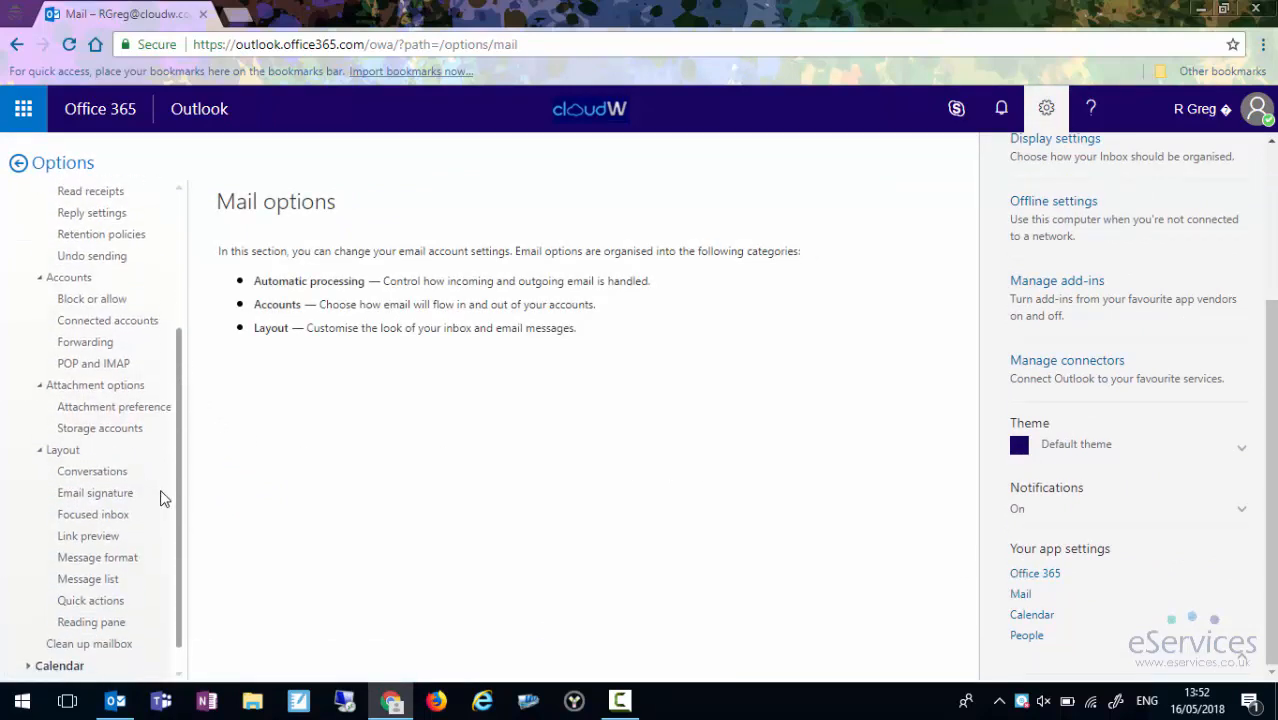
left_click(92, 514)
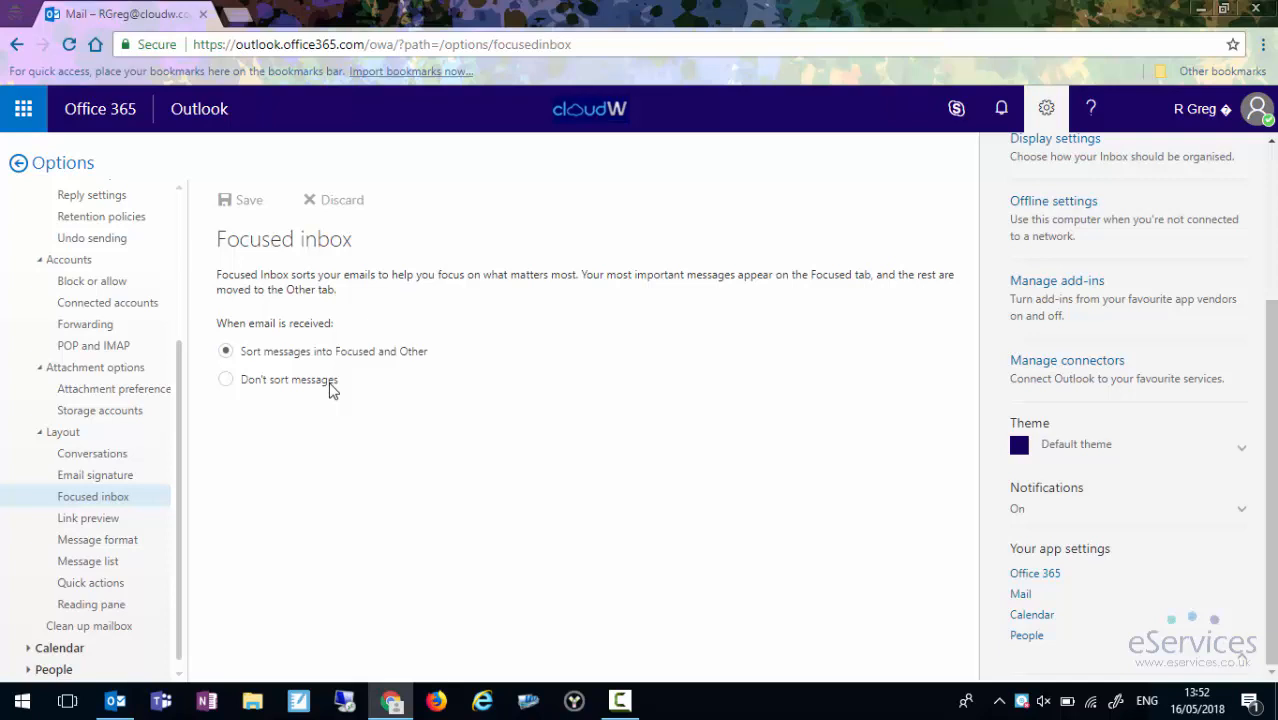
left_click(226, 379)
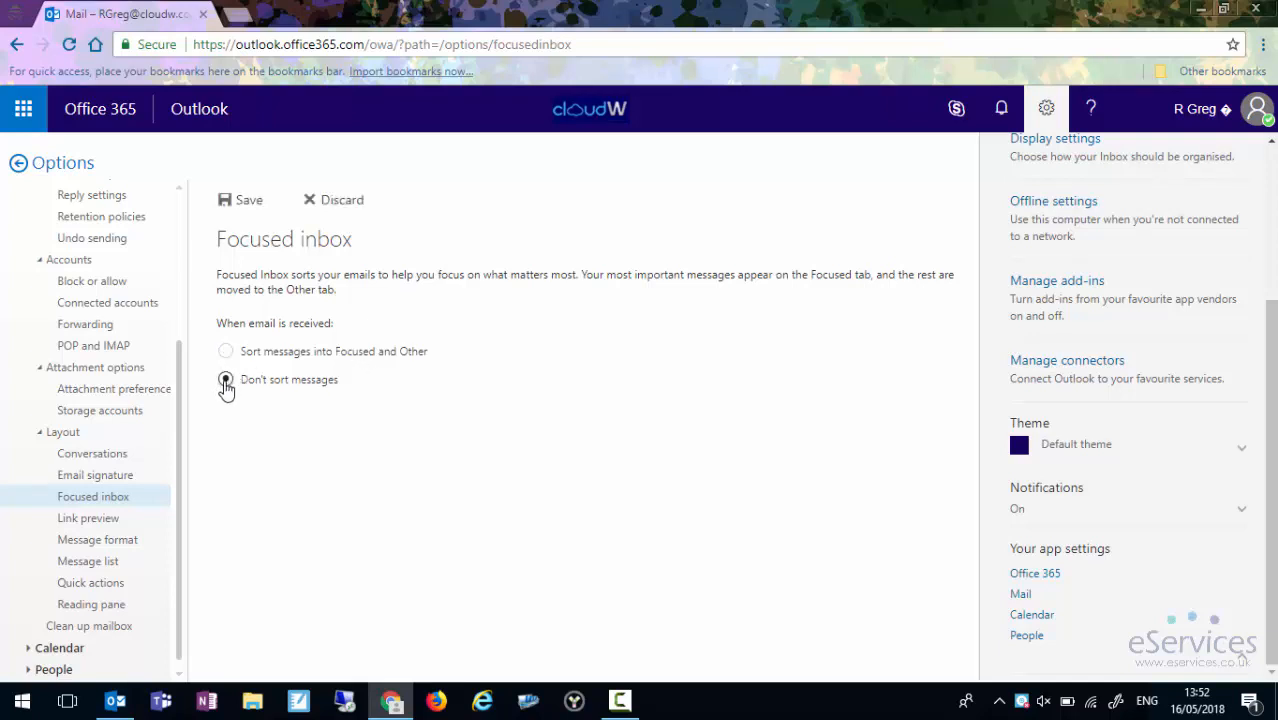
left_click(248, 199)
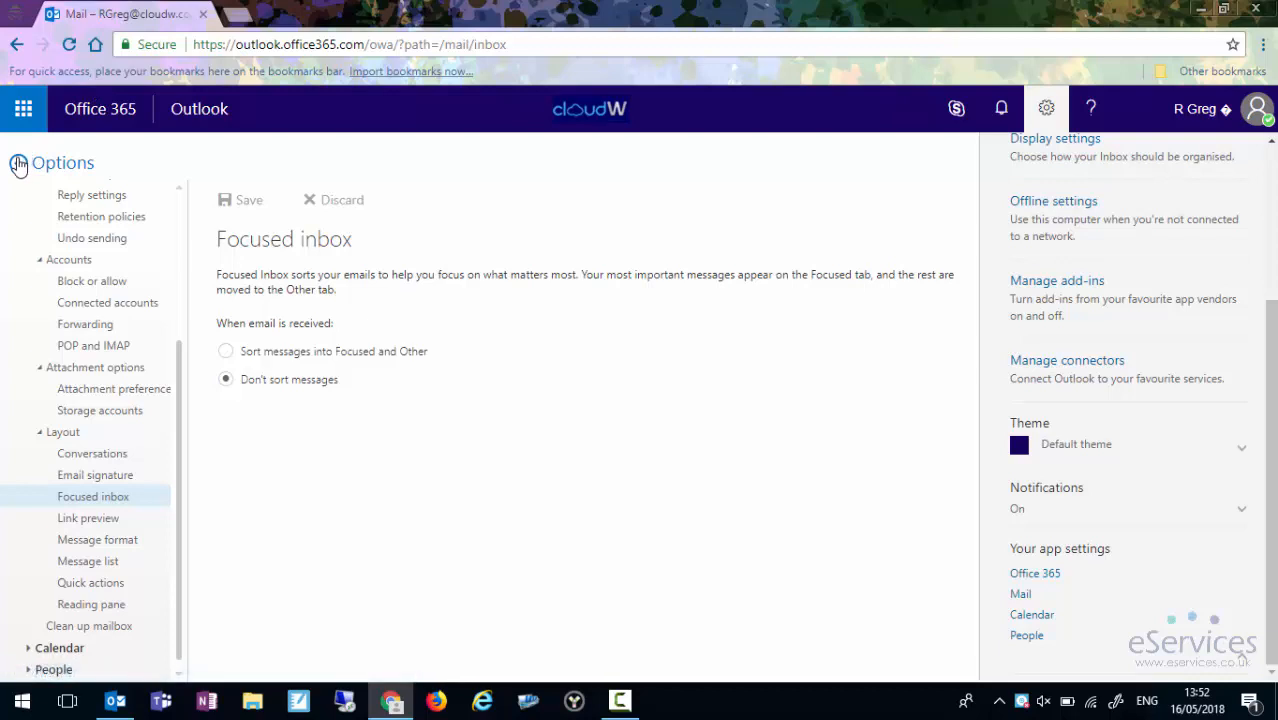
left_click(18, 163)
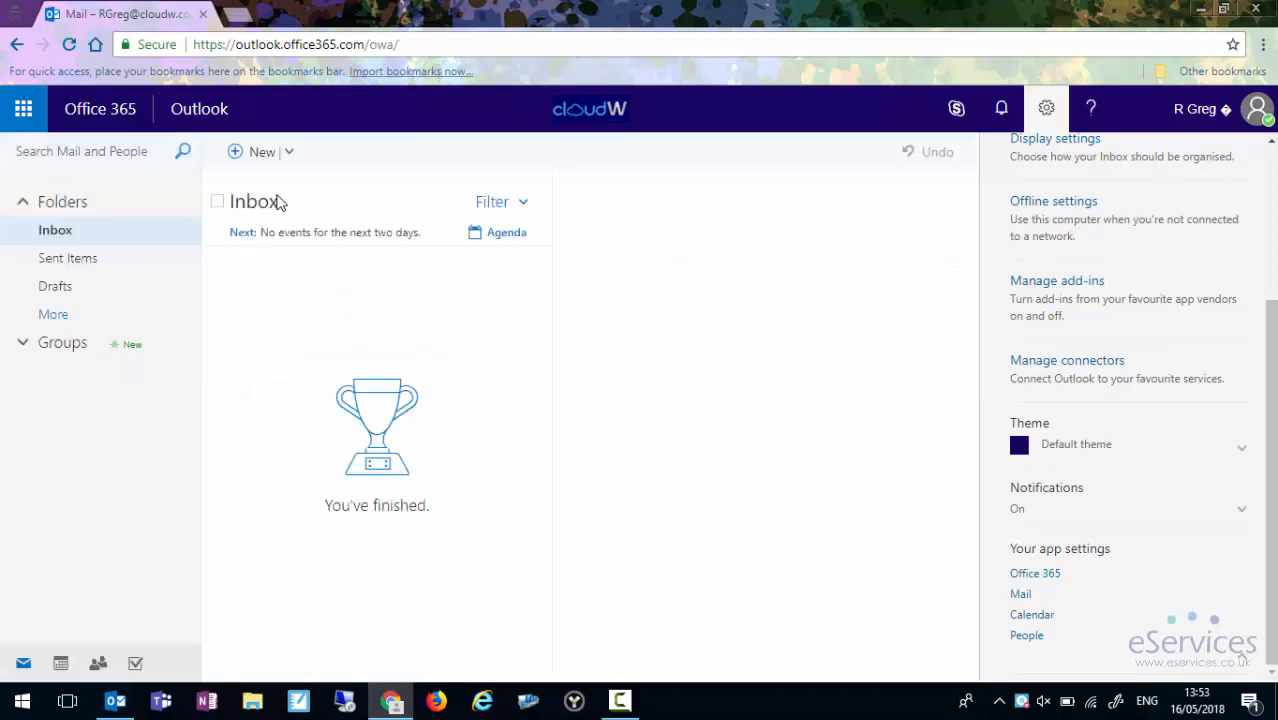
mouse_move(98, 663)
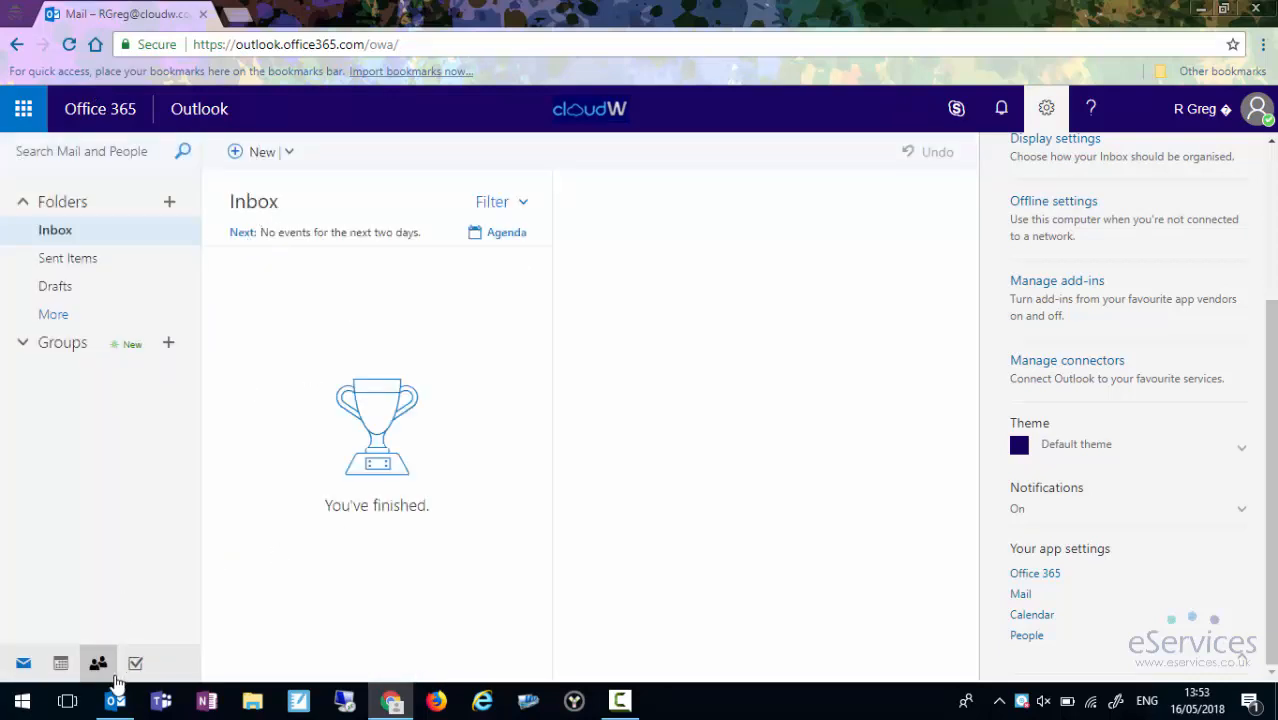